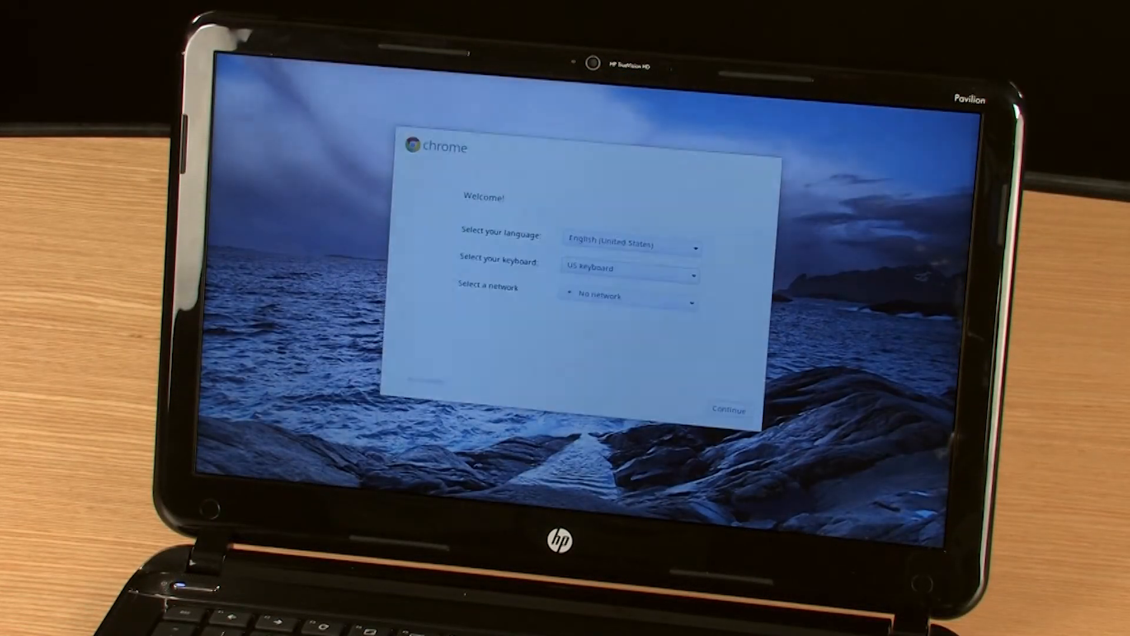
pyautogui.click(628, 302)
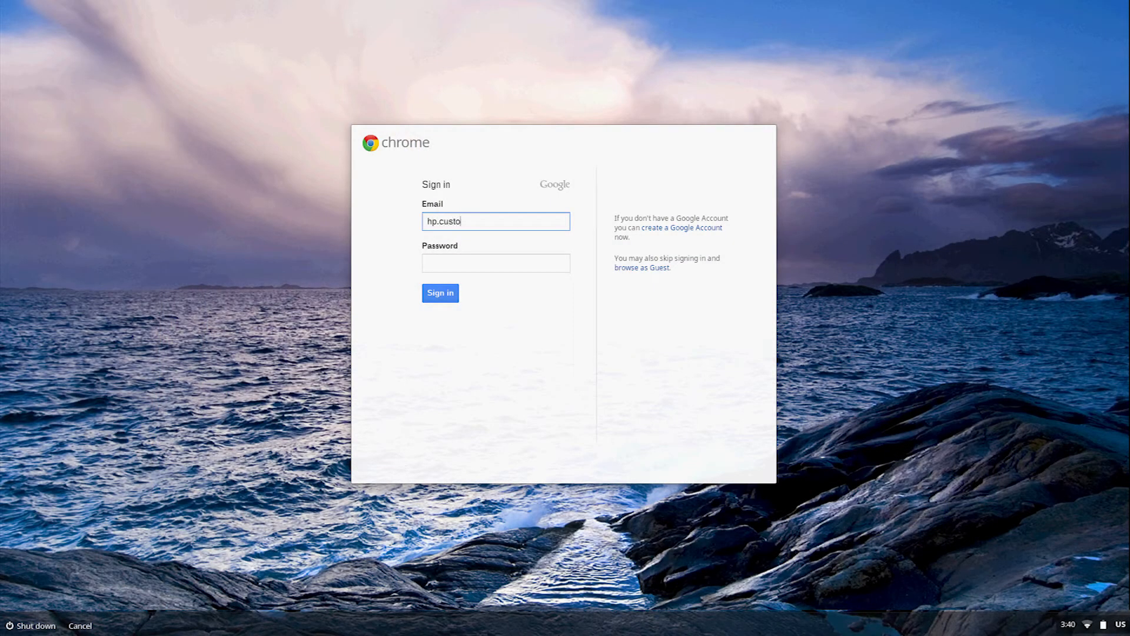
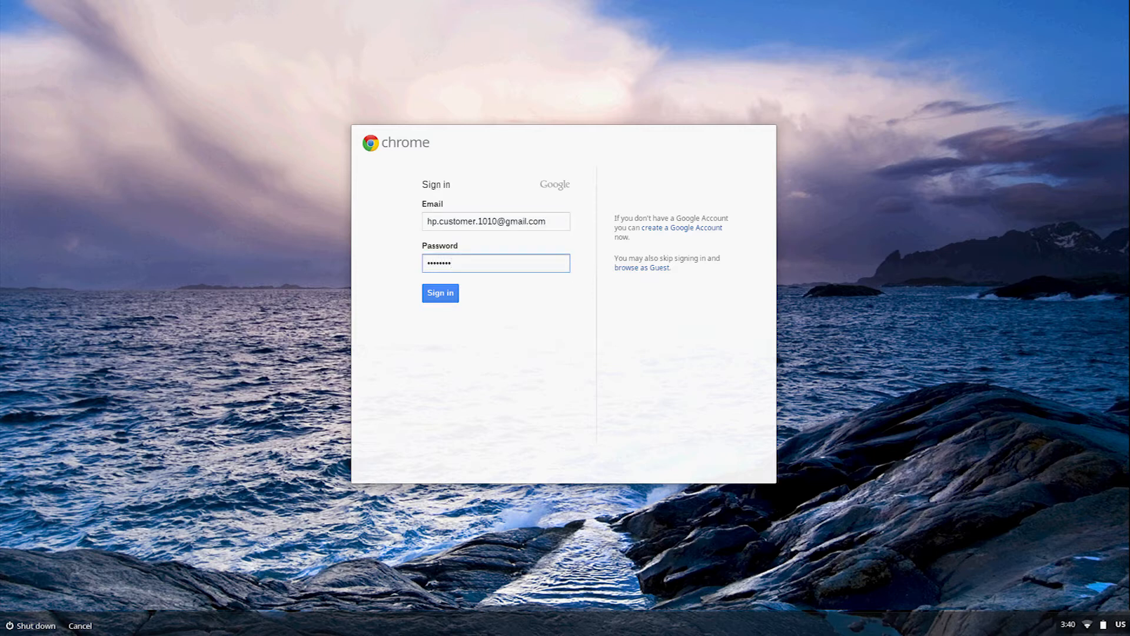
pyautogui.click(440, 293)
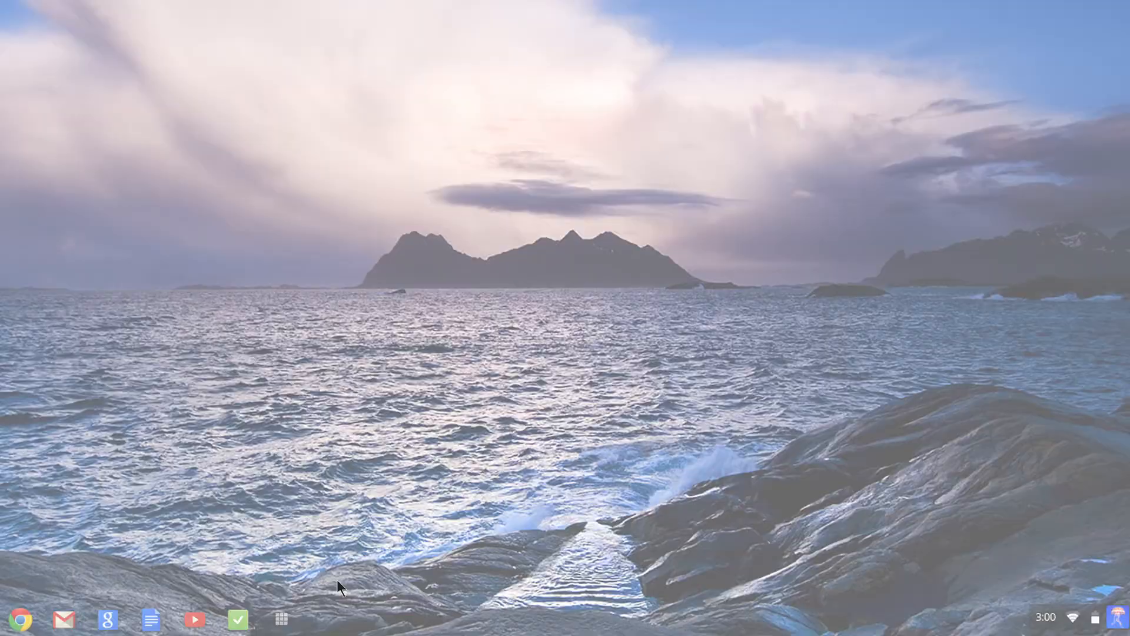
pyautogui.click(20, 618)
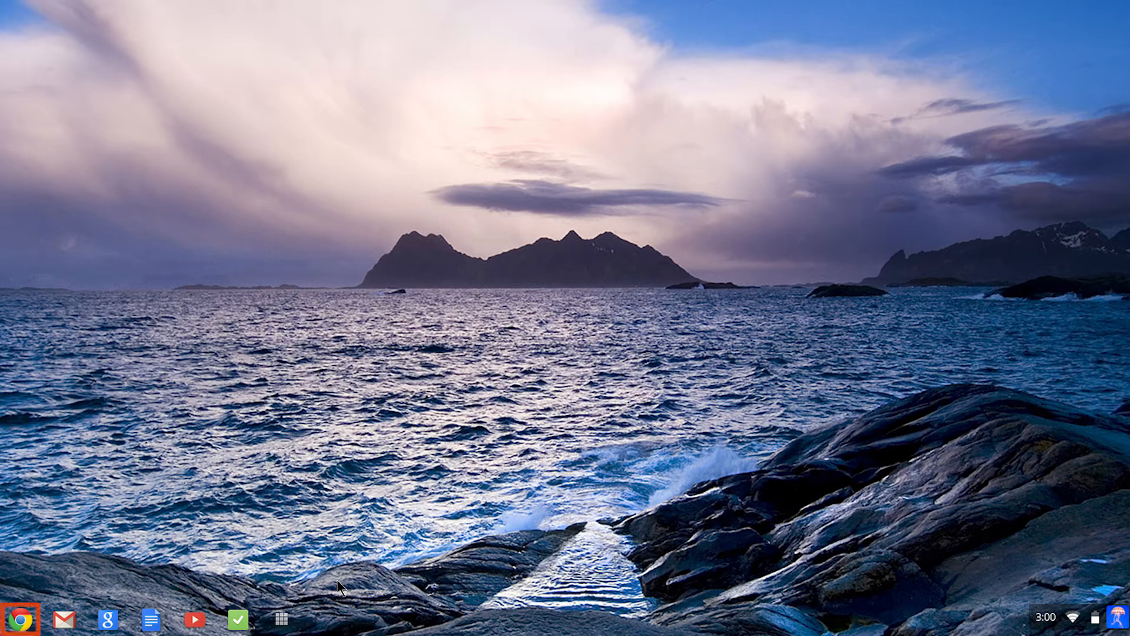
pyautogui.click(194, 618)
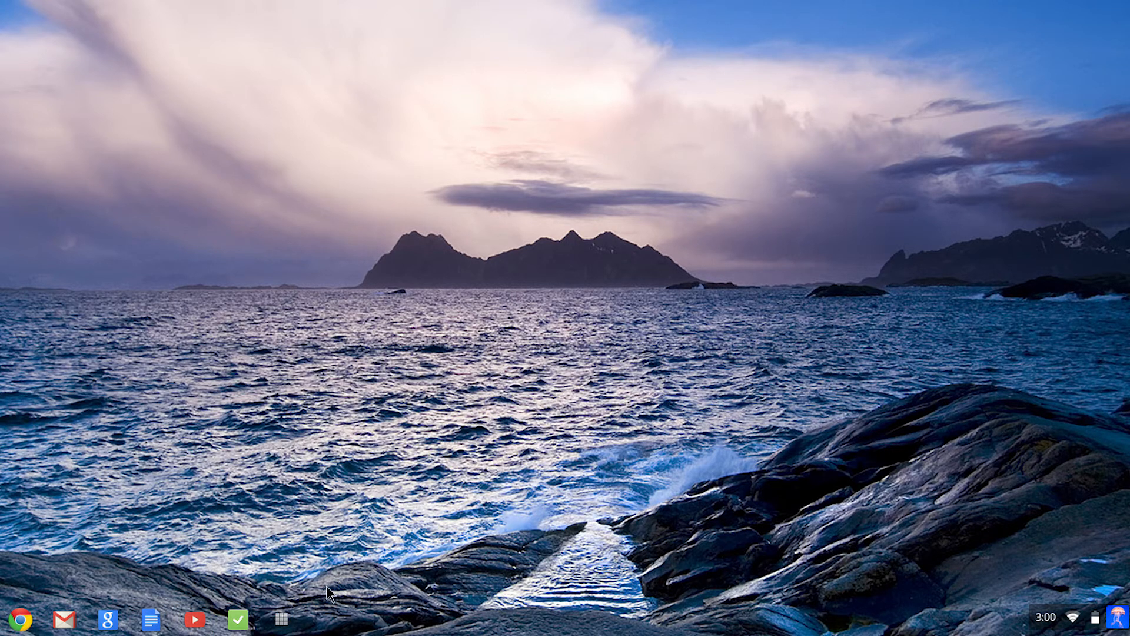
# Show the installed apps from the launcher and visit the Chrome Web Store
pyautogui.click(281, 618)
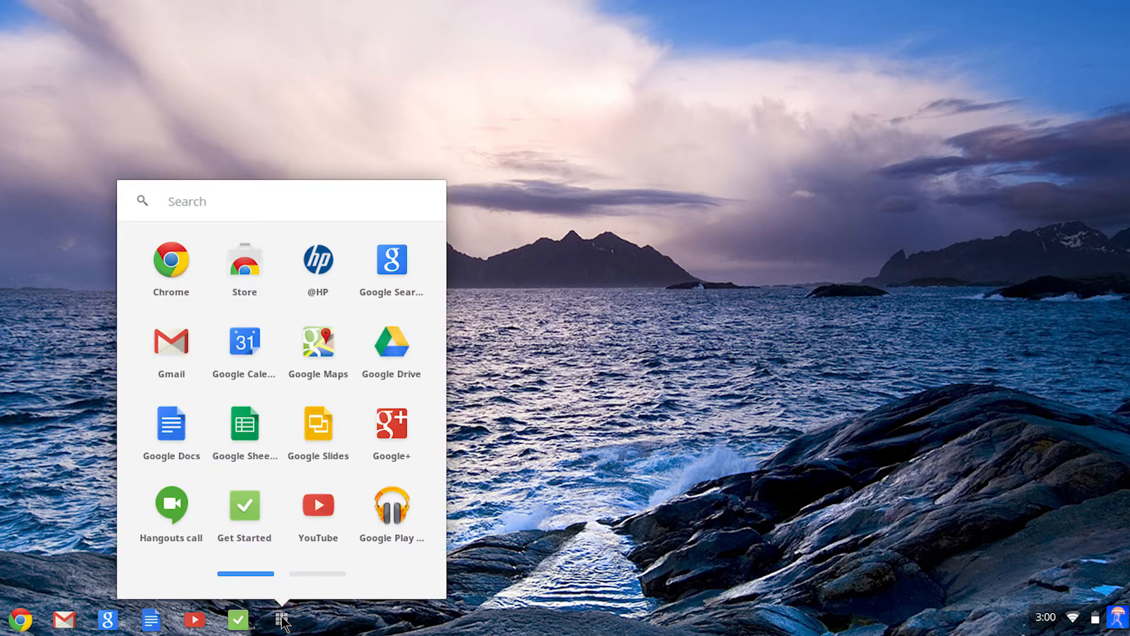
pyautogui.rightClick(390, 259)
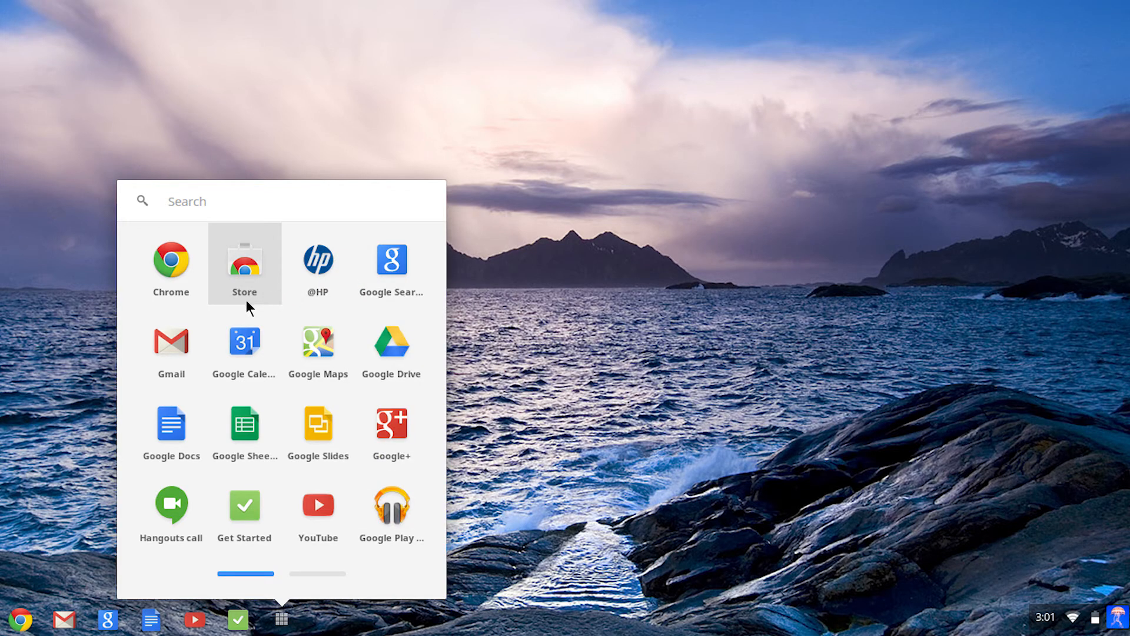
pyautogui.click(245, 261)
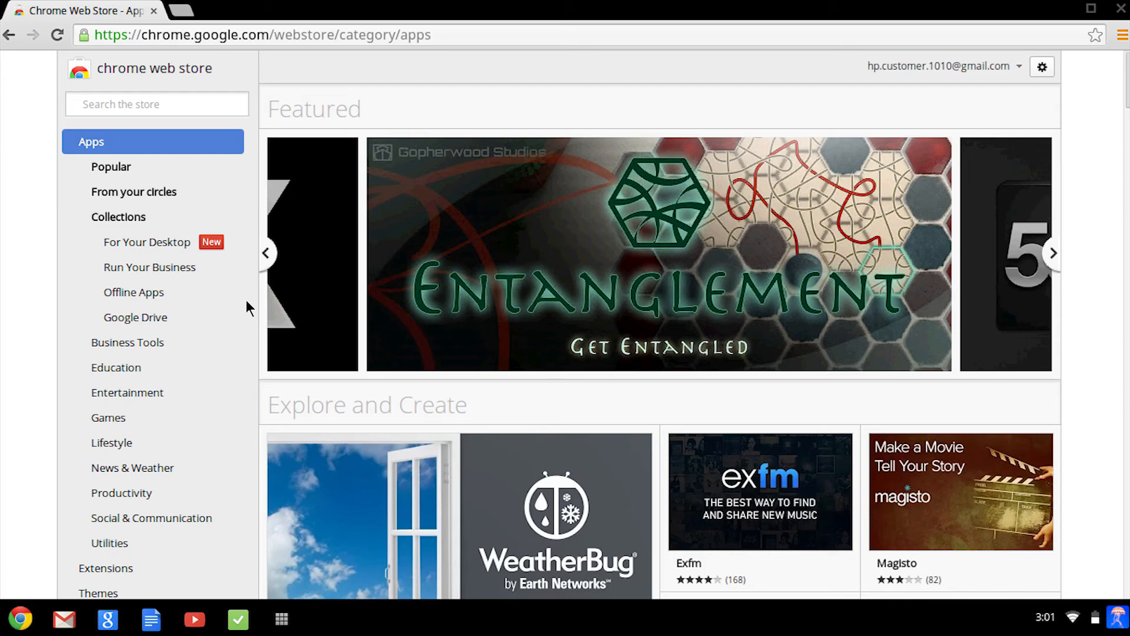
pyautogui.click(110, 166)
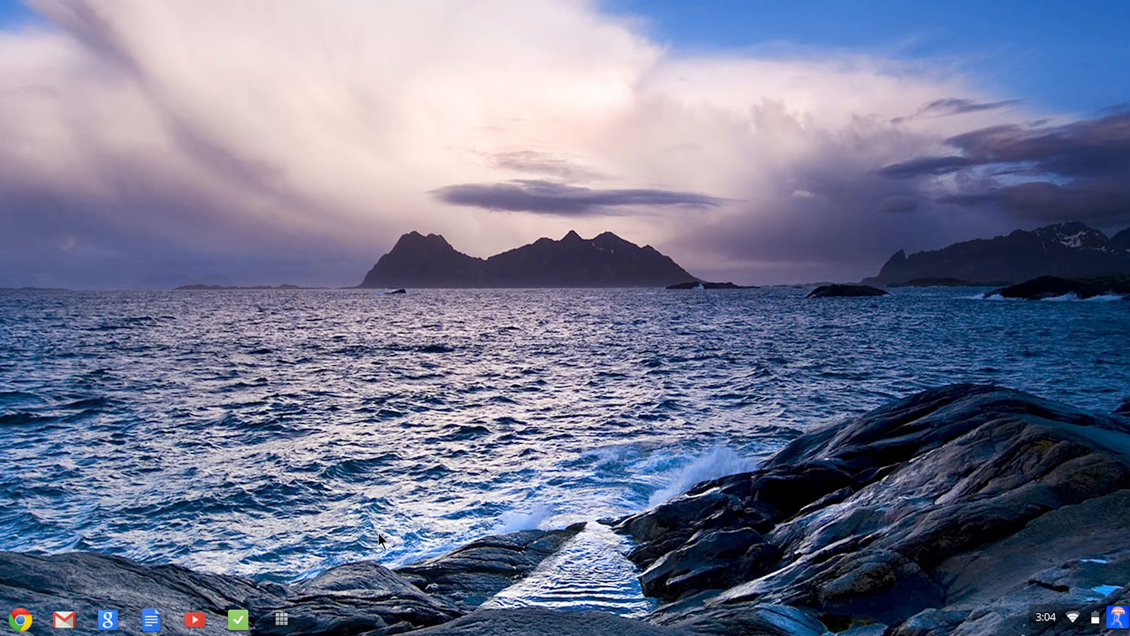
pyautogui.click(281, 619)
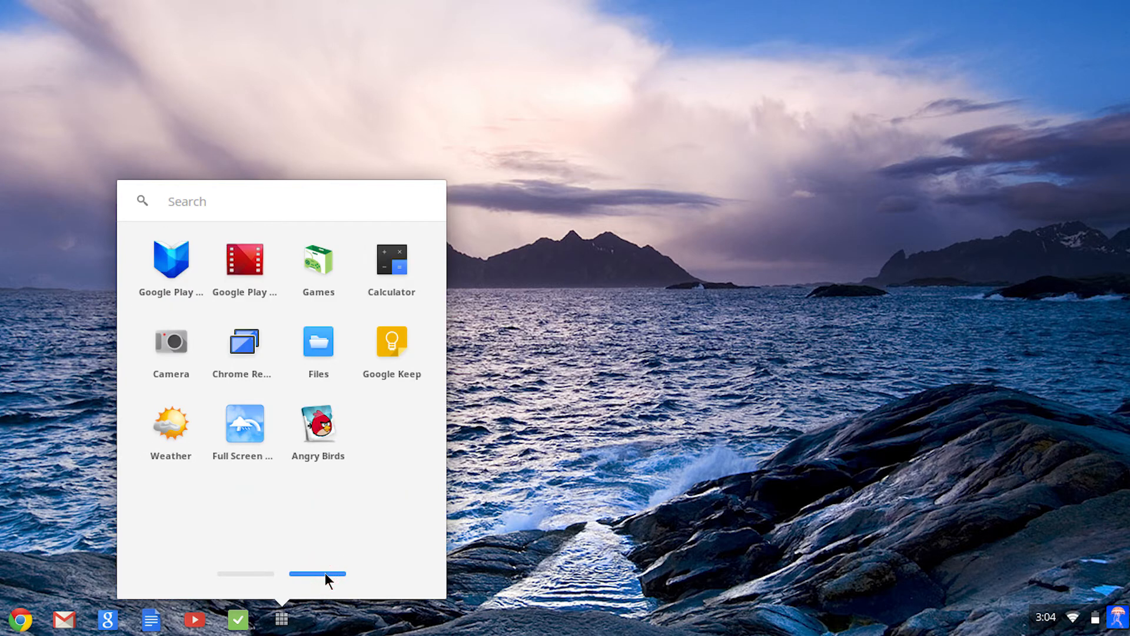
pyautogui.click(318, 341)
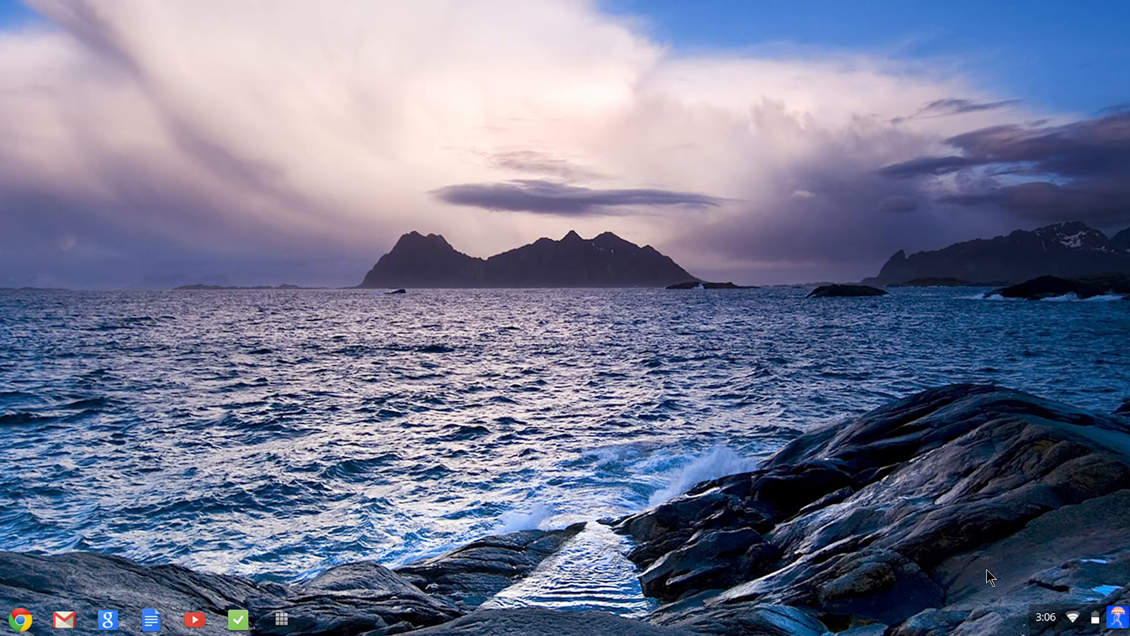
# Reach the Settings page from the bottom-right status panel
pyautogui.click(1067, 618)
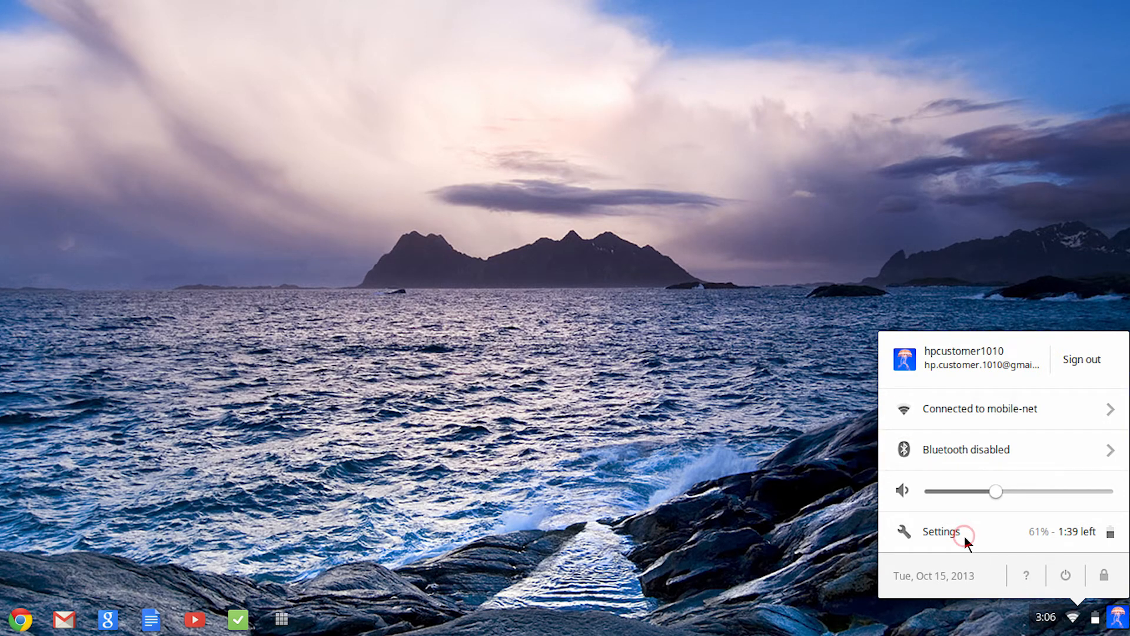
pyautogui.click(941, 530)
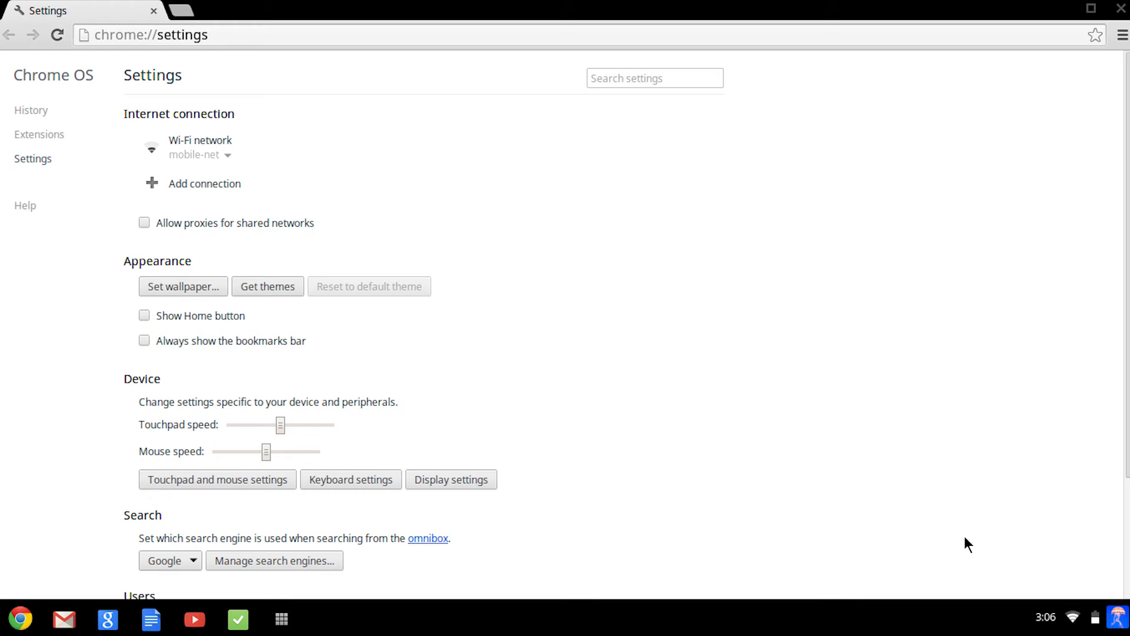